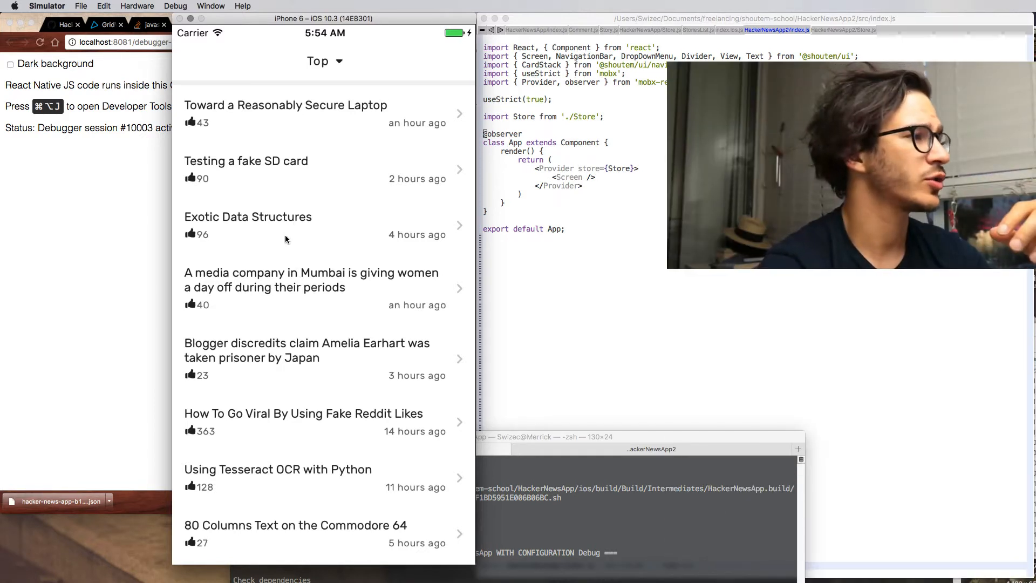
Open the Exotic Data Structures story and expand, collapse and re-expand its comment replies.
click(248, 224)
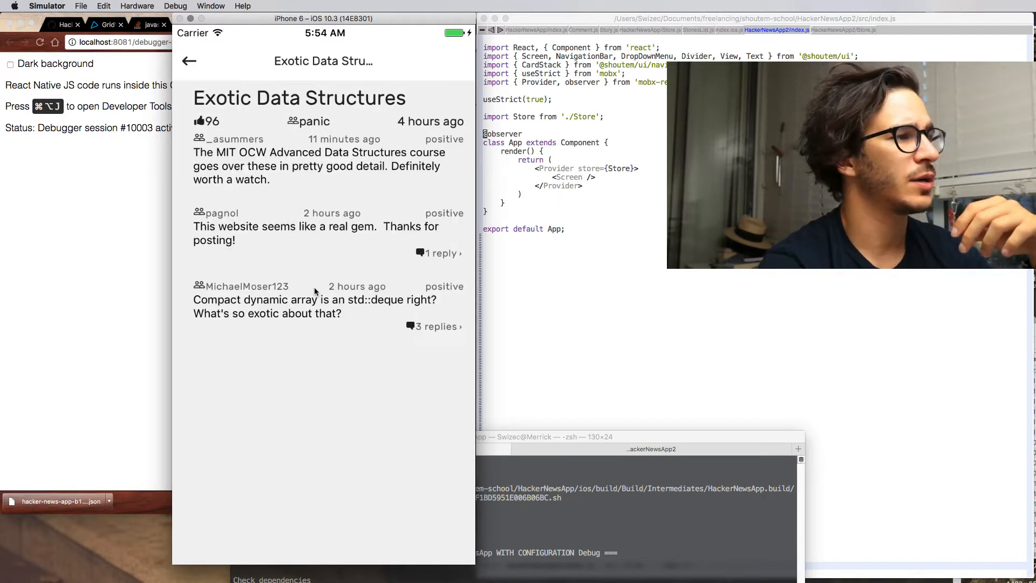
click(438, 254)
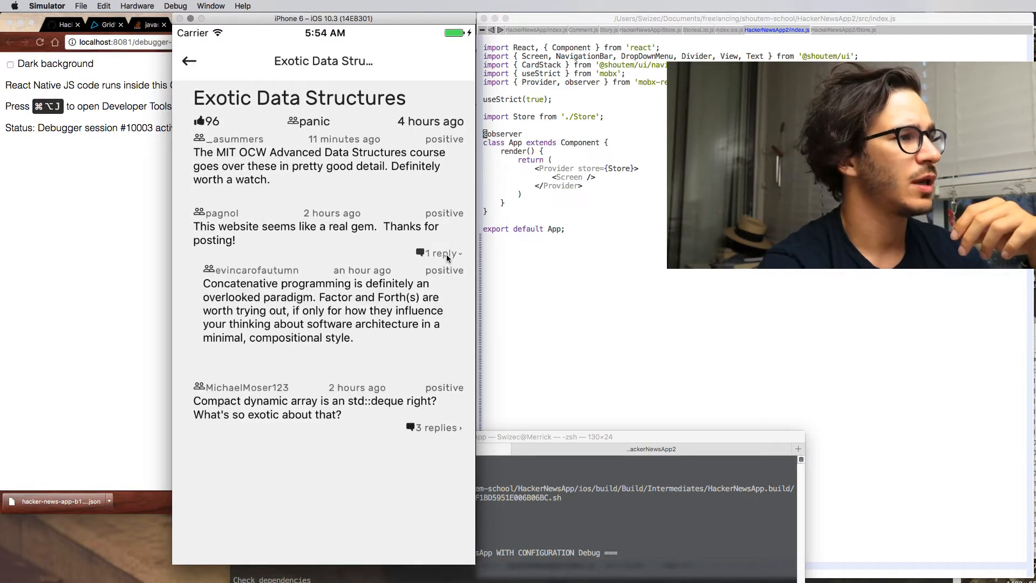
click(434, 428)
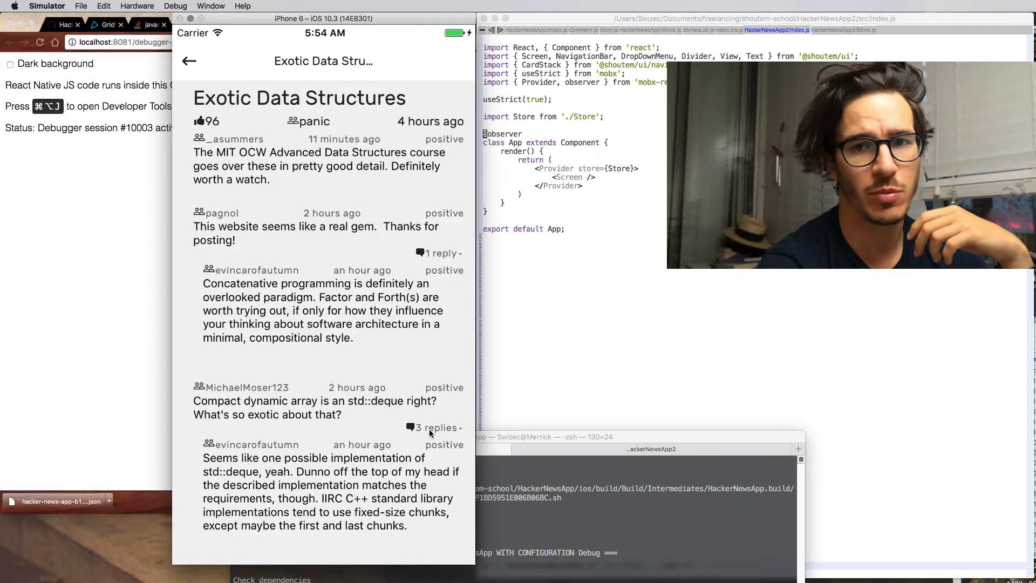
click(433, 427)
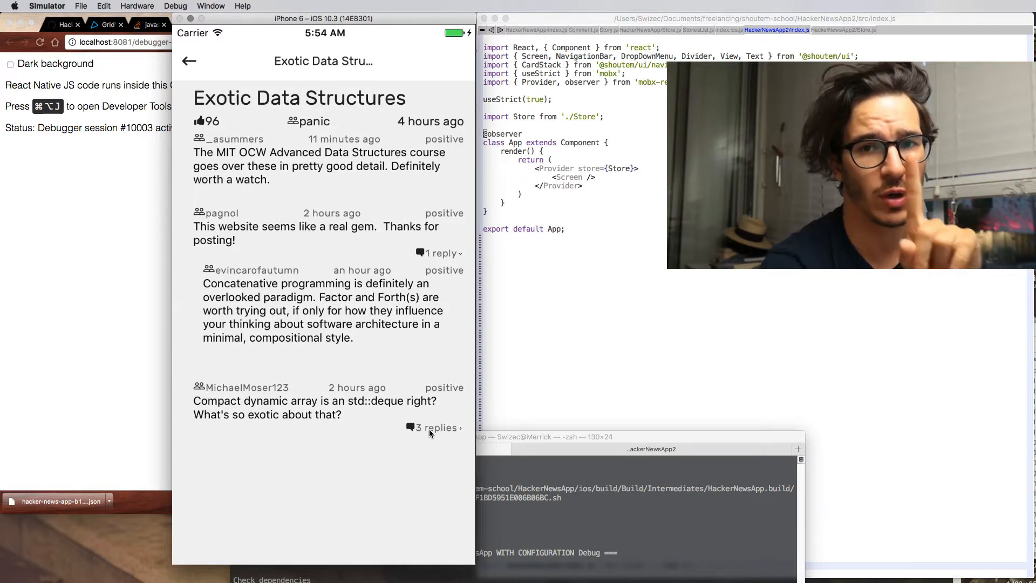
click(434, 427)
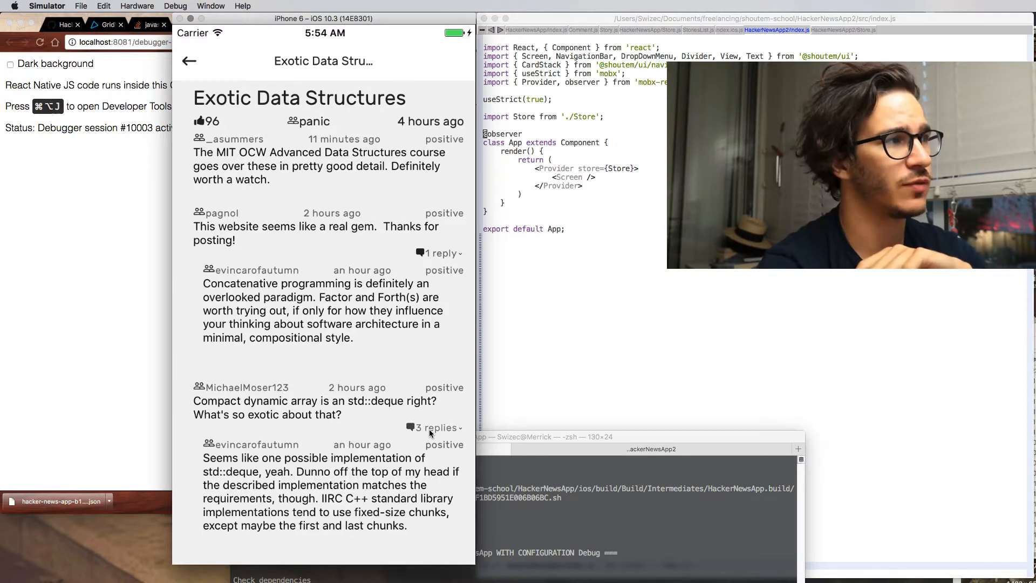
click(190, 61)
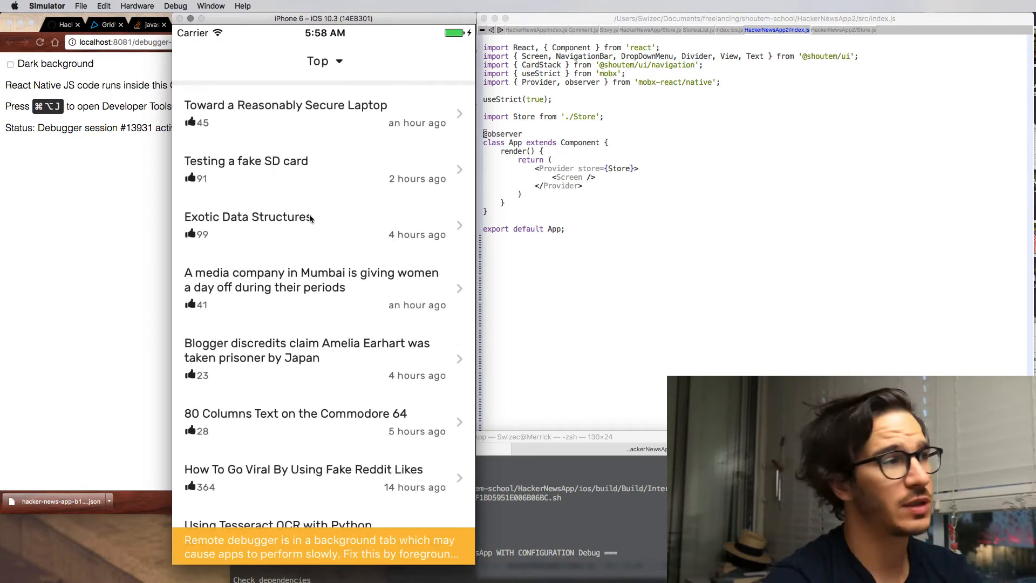
Open the Toward a Reasonably Secure Laptop story and its qubes-os.org article.
click(285, 113)
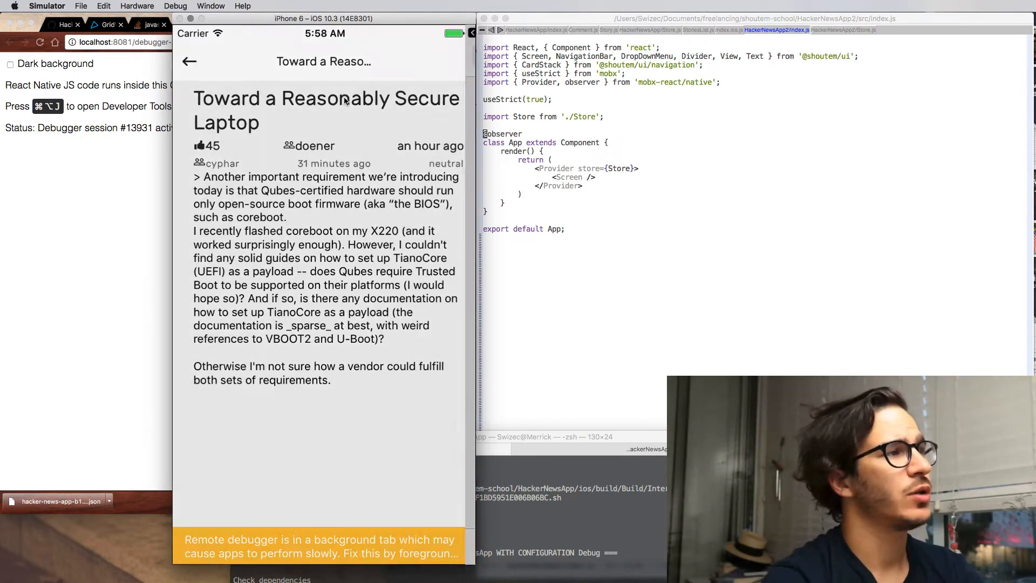
click(189, 62)
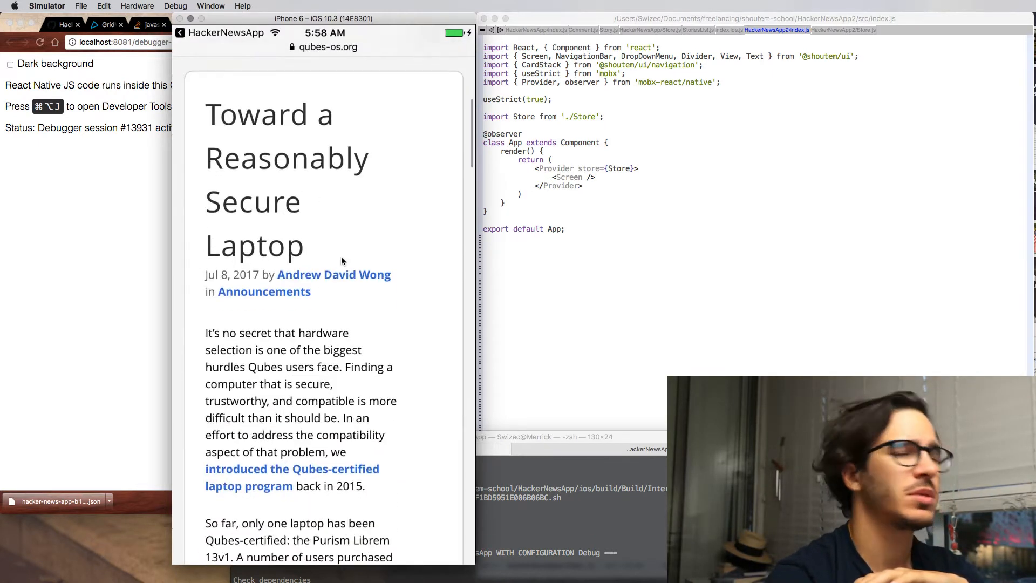
scroll(down, 3)
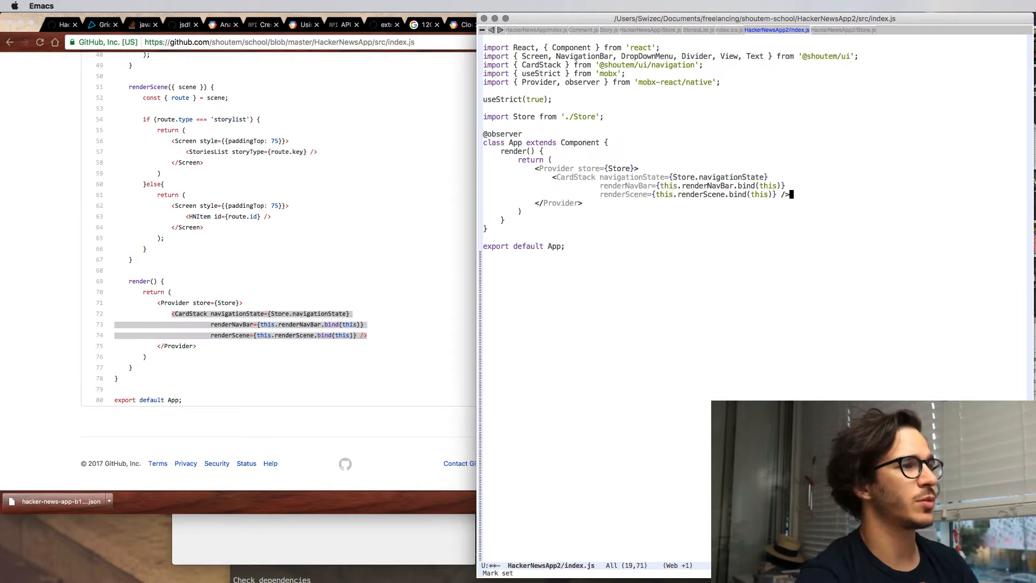
Save index.js with renderDropDown using DropDownMenu and renderNavBar using NavigationBar.
key(cmd+s)
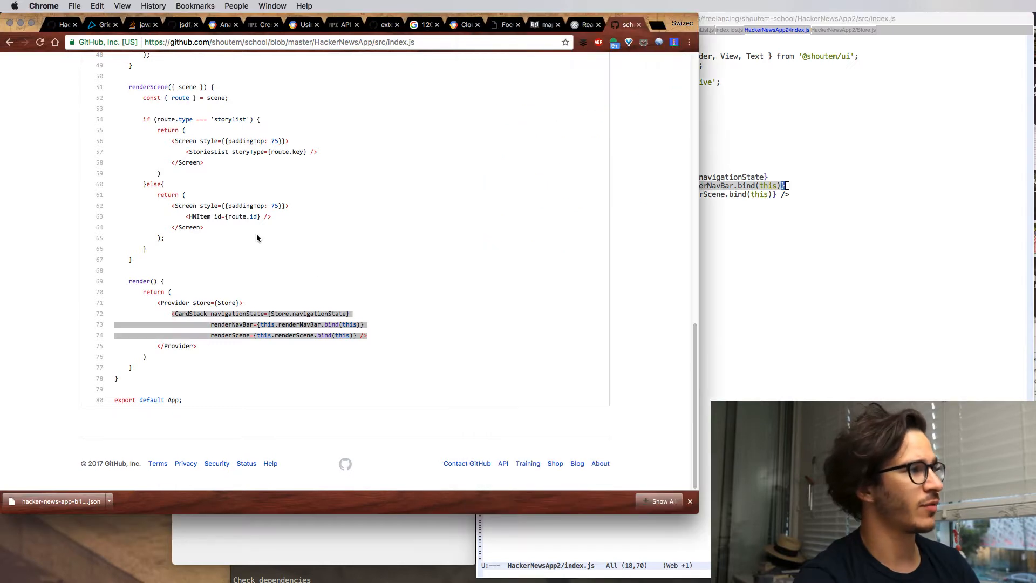
scroll(up, 3)
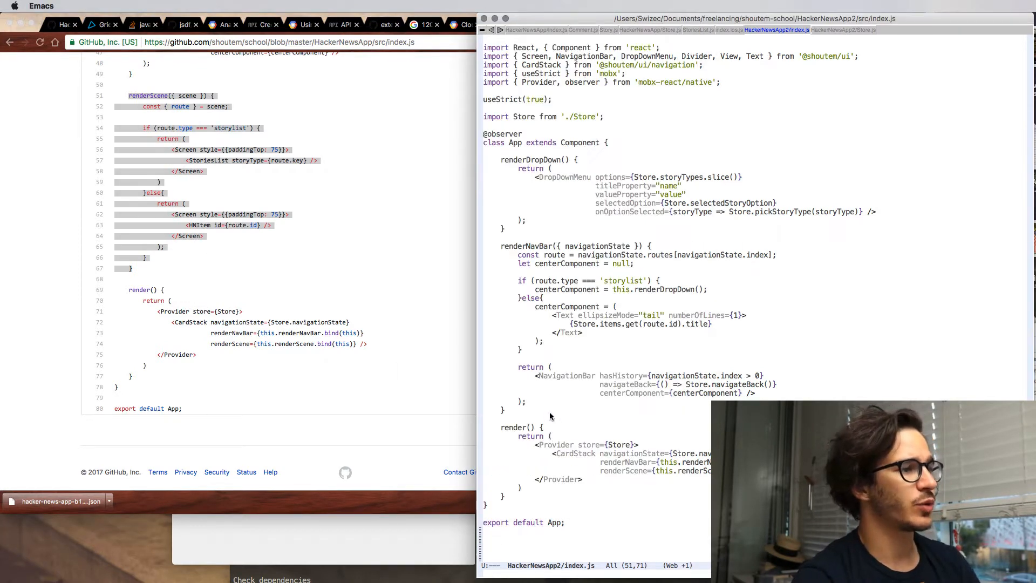
Write renderScene({ scene }) returning <Screen />, commenting out the route conditional block.
scroll(down, 3)
text(return )
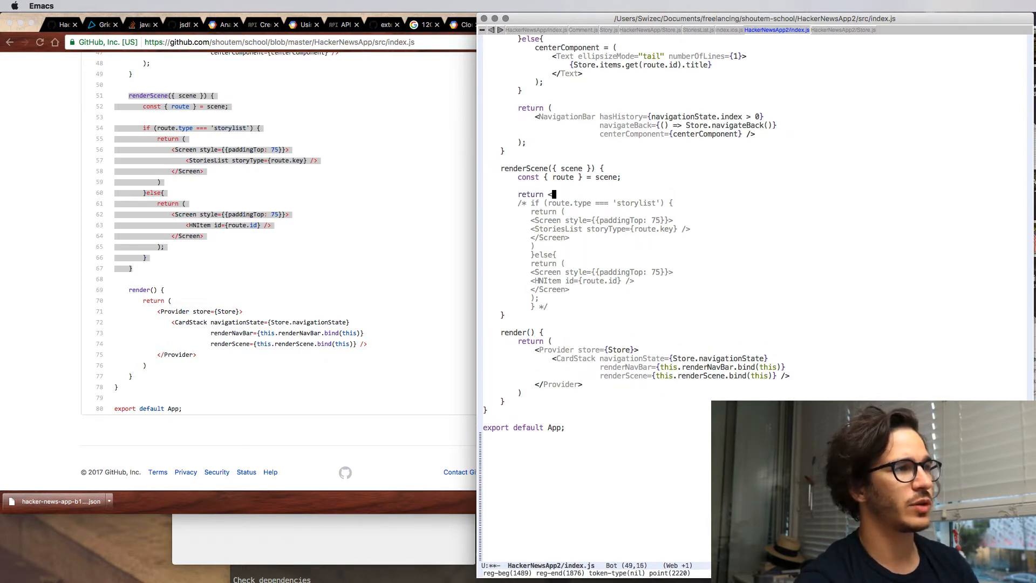
text(<Screen />)
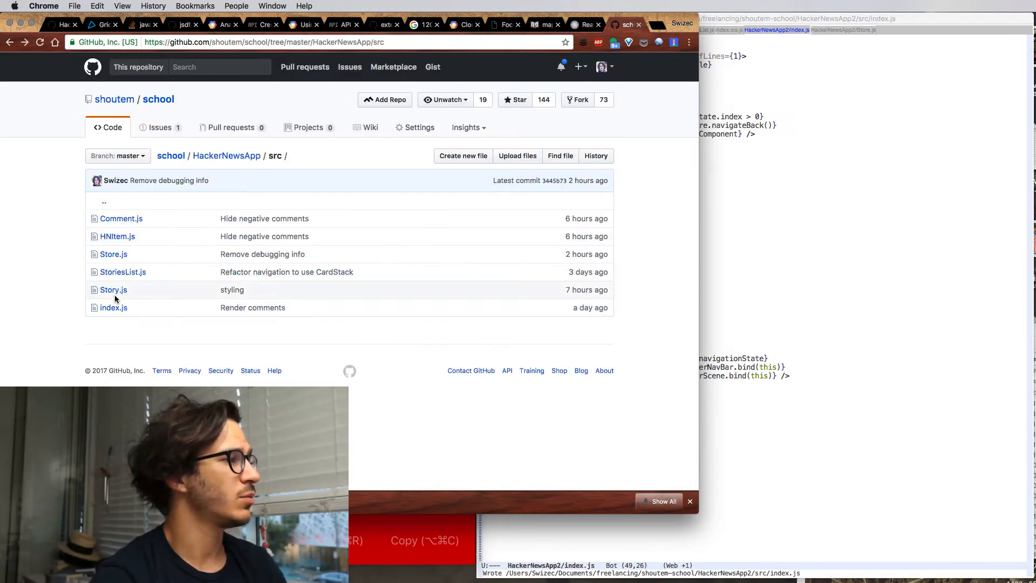
Open Store.js from the HackerNewsApp src folder on GitHub.
click(113, 254)
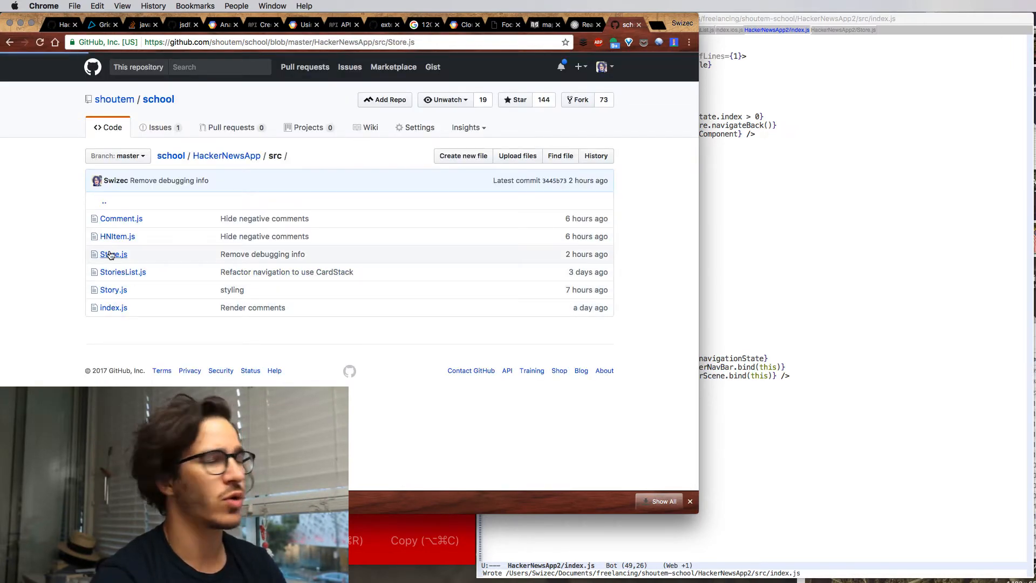
click(112, 254)
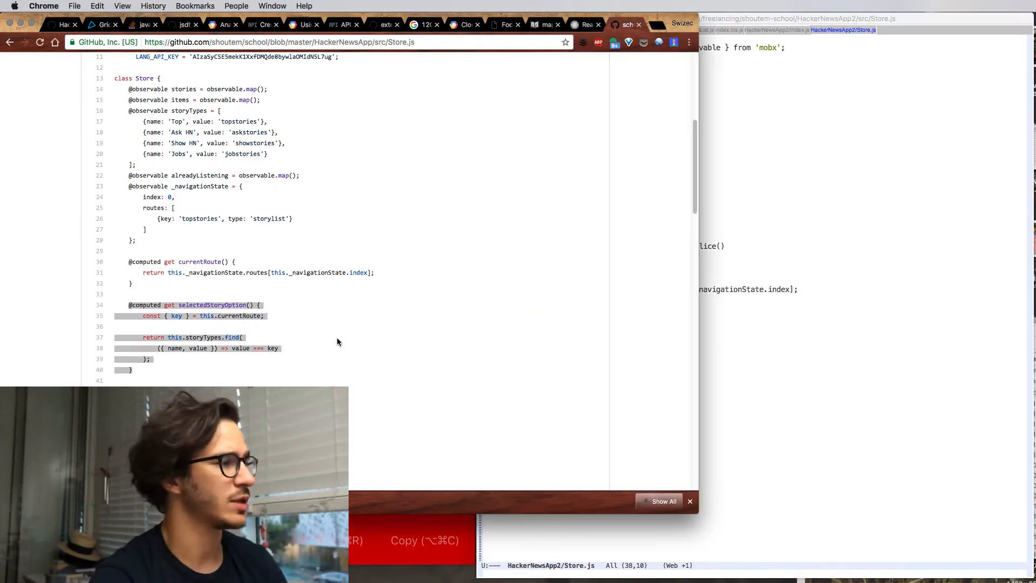
scroll(down, 3)
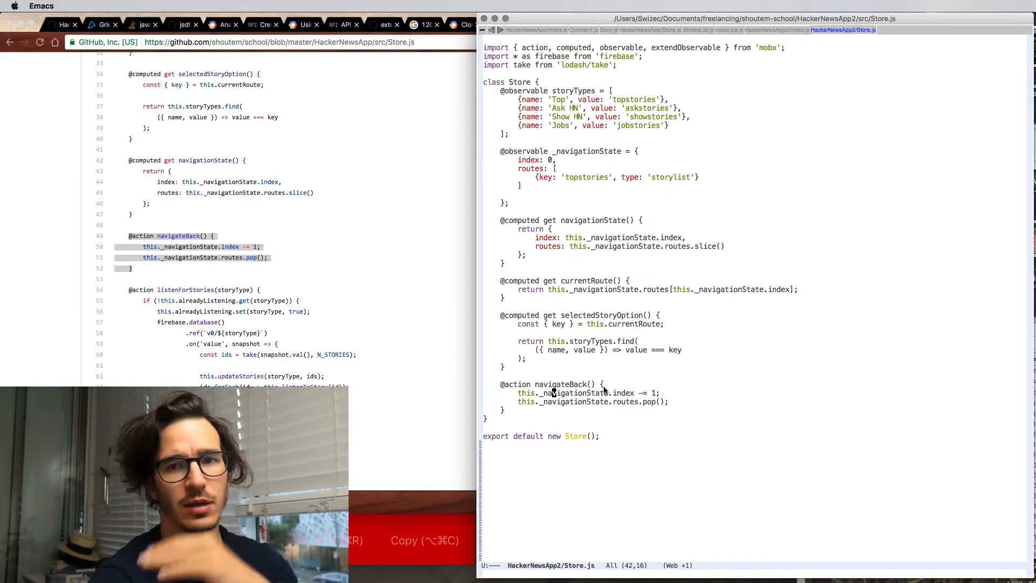
scroll(down, 3)
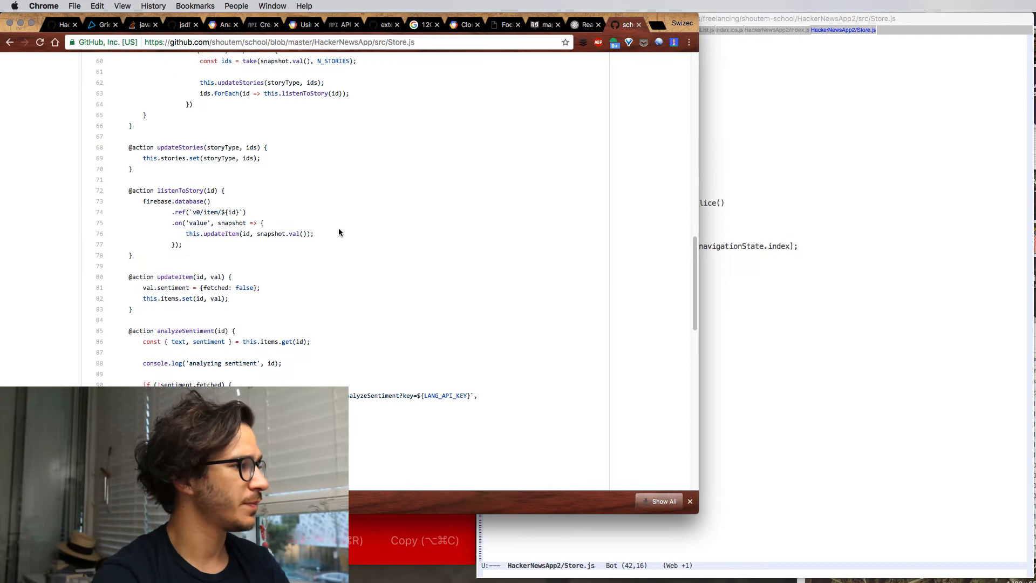
scroll(down, 3)
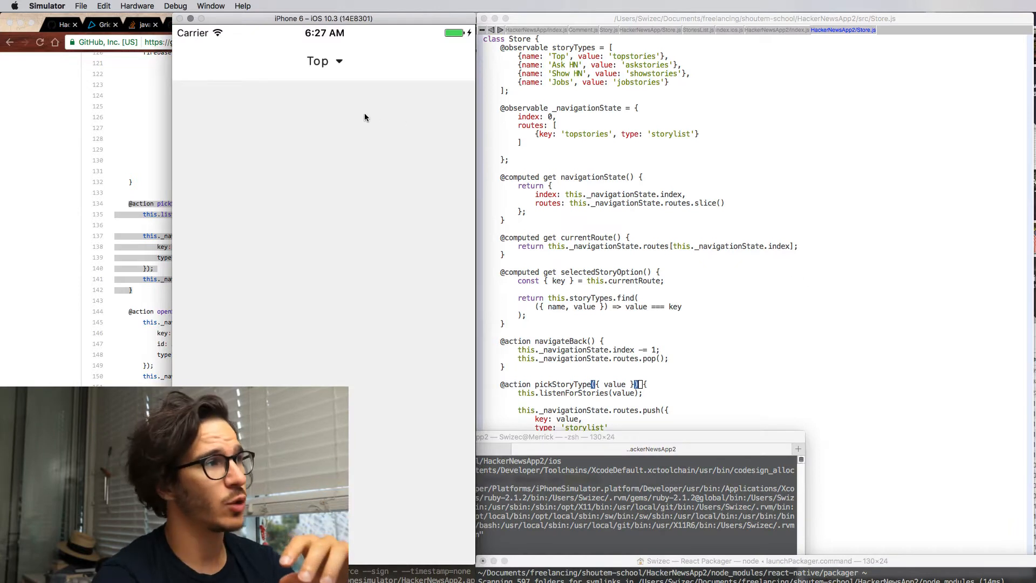
Pick Ask HN from the Top dropdown, comment out listenForStories, then pick Show HN.
click(324, 61)
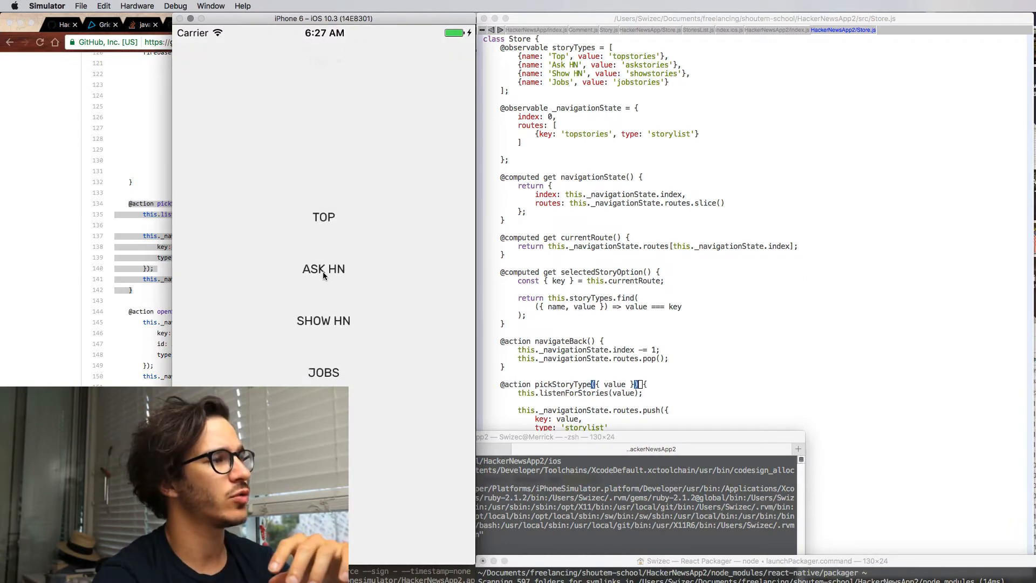
click(324, 269)
text(l)
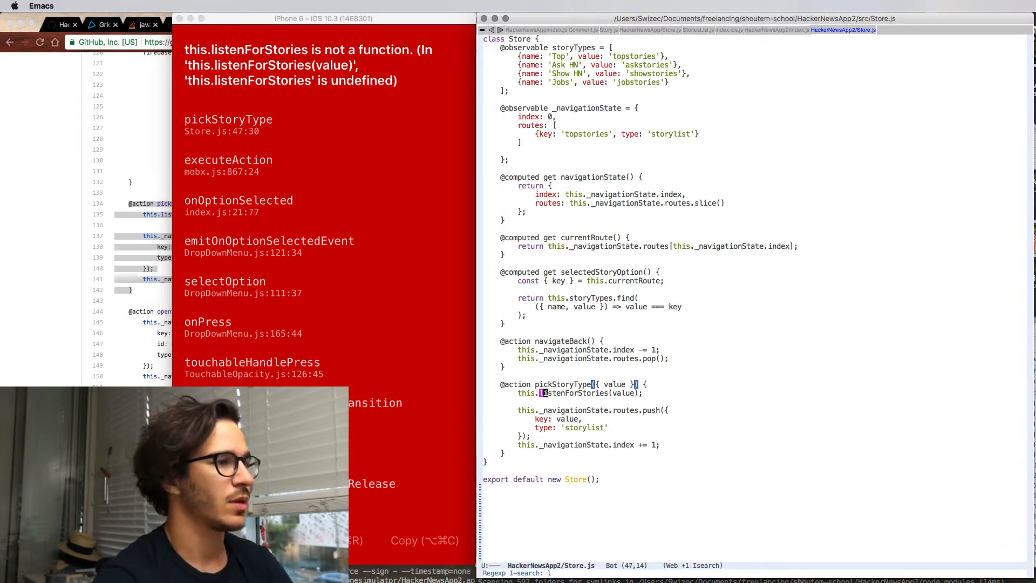
text(//)
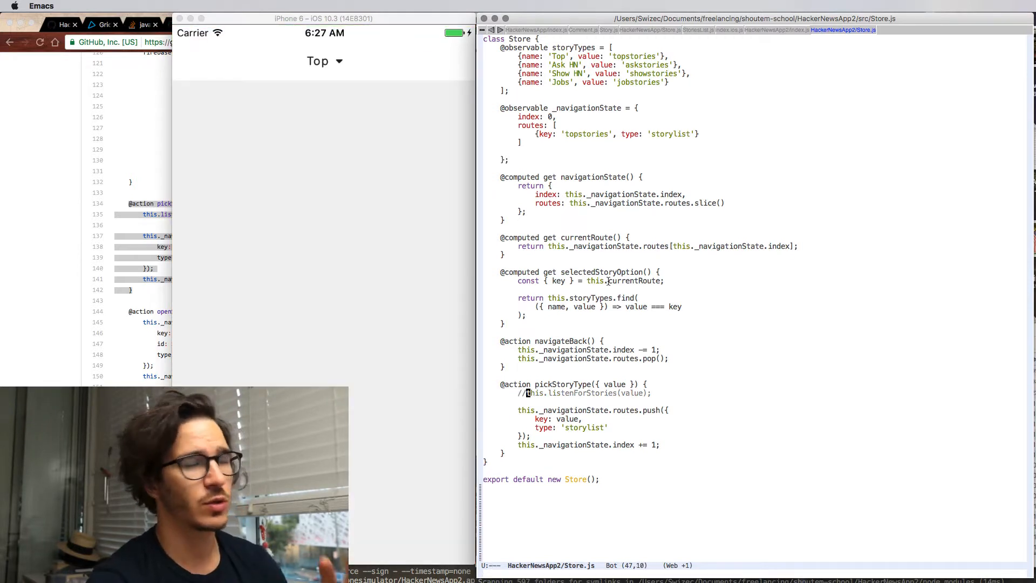
click(323, 61)
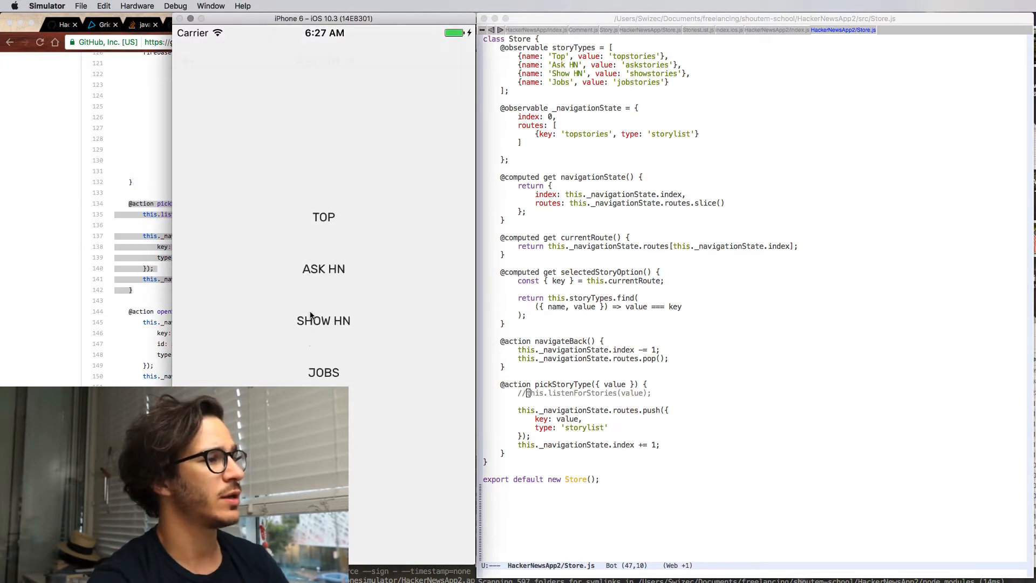
click(323, 321)
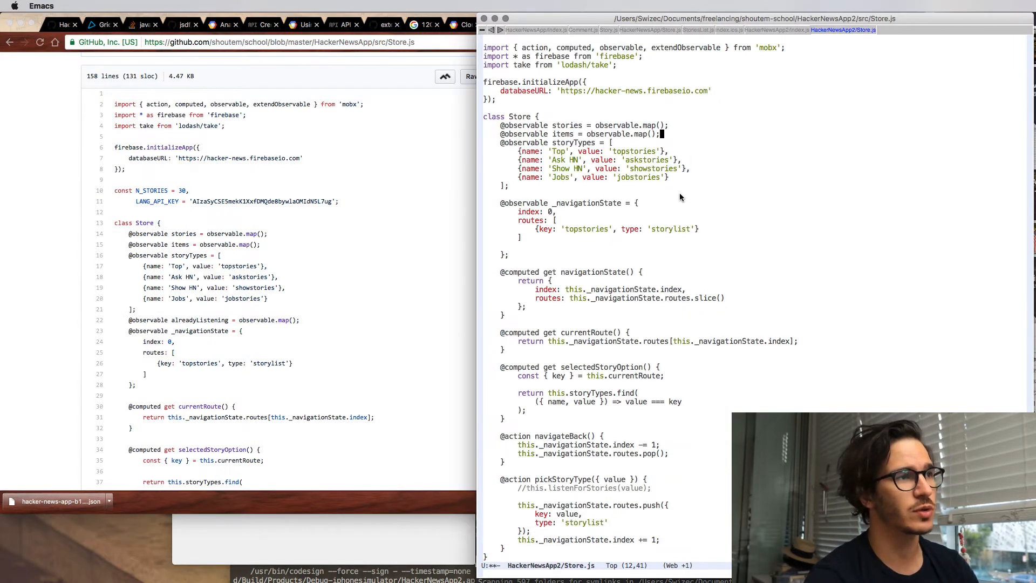
Add Firebase setup, N_STORIES and LANG_API_KEY constants, and observable stories, items, alreadyListening maps.
text(@observable alreadyListening = observable.map();)
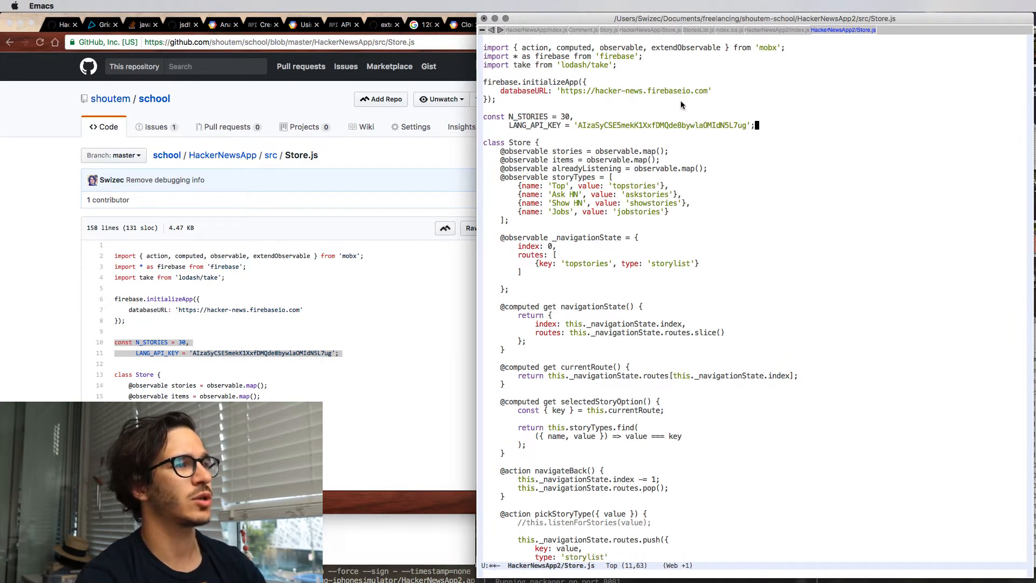
Complete the remaining Store.js code, save it, and switch to src/index.js.
scroll(down, 3)
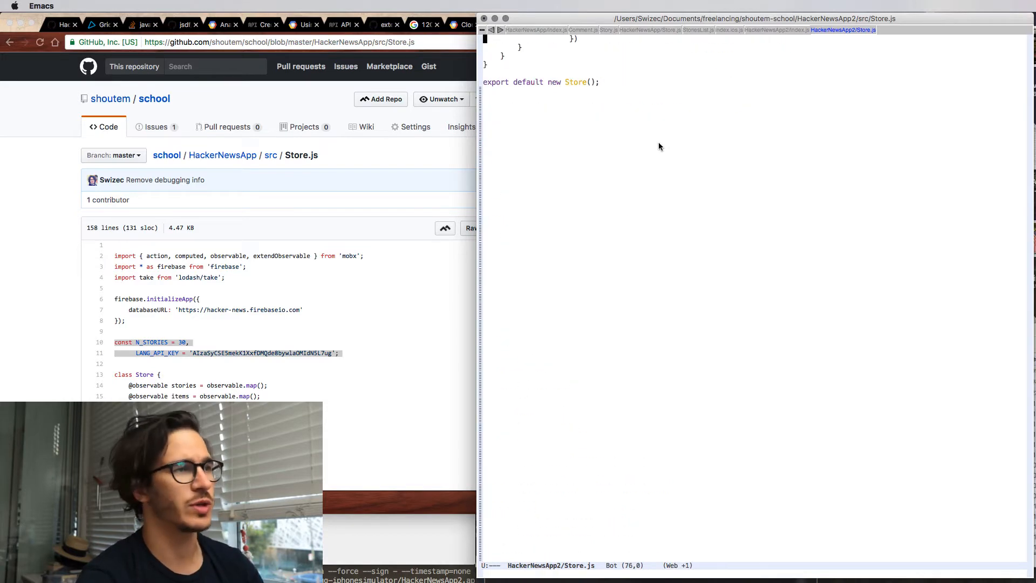
scroll(down, 3)
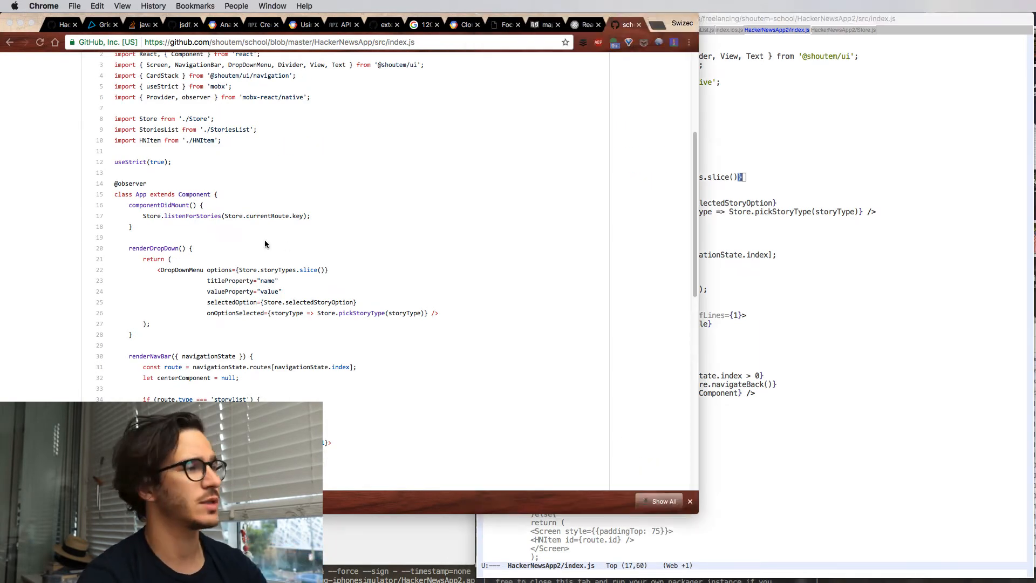
Copy componentDidMount calling Store.listenForStories, allow the Firebase connection, and import StoriesList.
drag(129, 205, 133, 227)
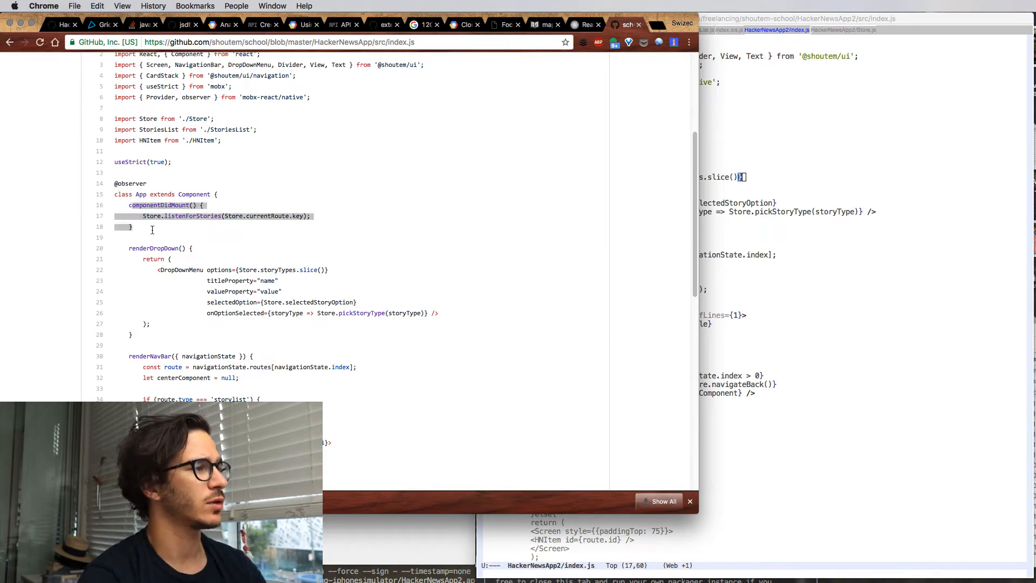
mouse_move(473, 135)
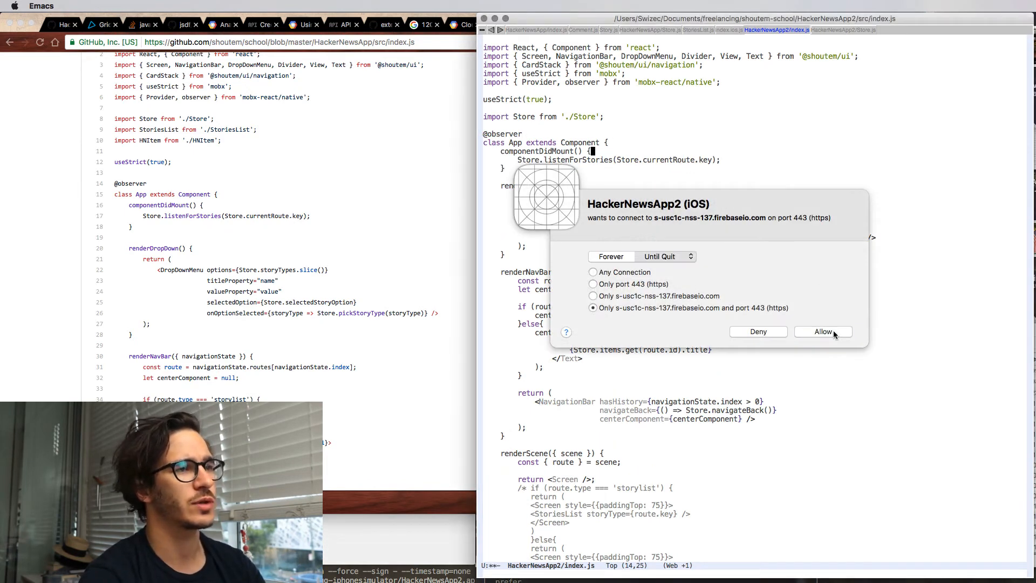
click(822, 331)
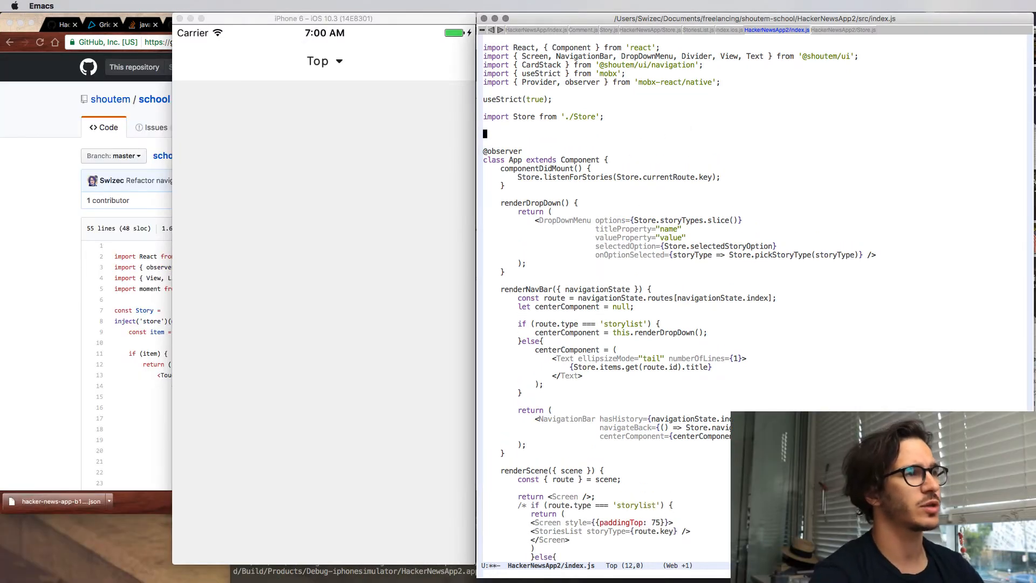
text(import StoriesList from './StoriesList';)
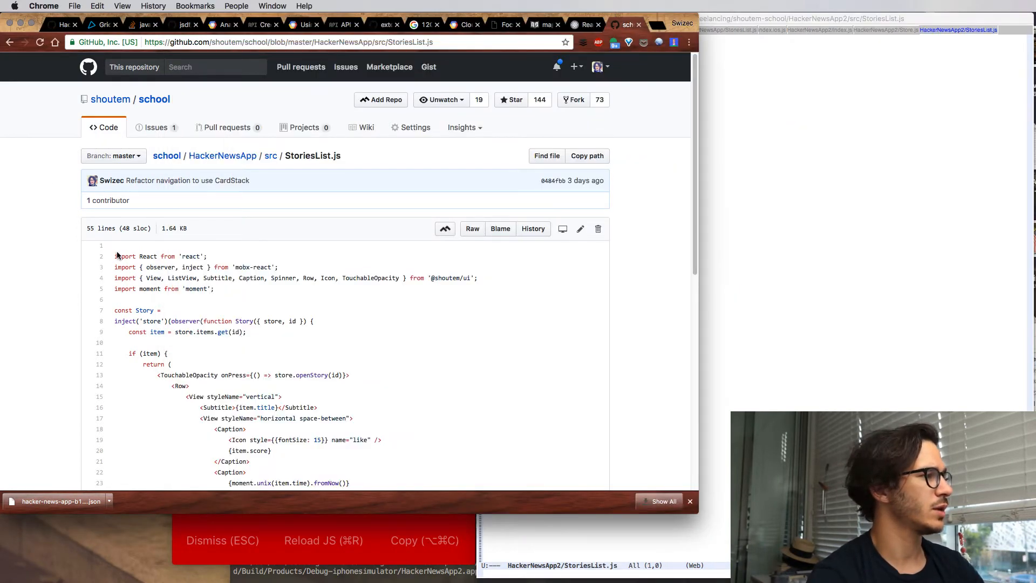
Write Story and StoriesList components with ListView, Subtitle and Caption, then save and reload.
scroll(down, 3)
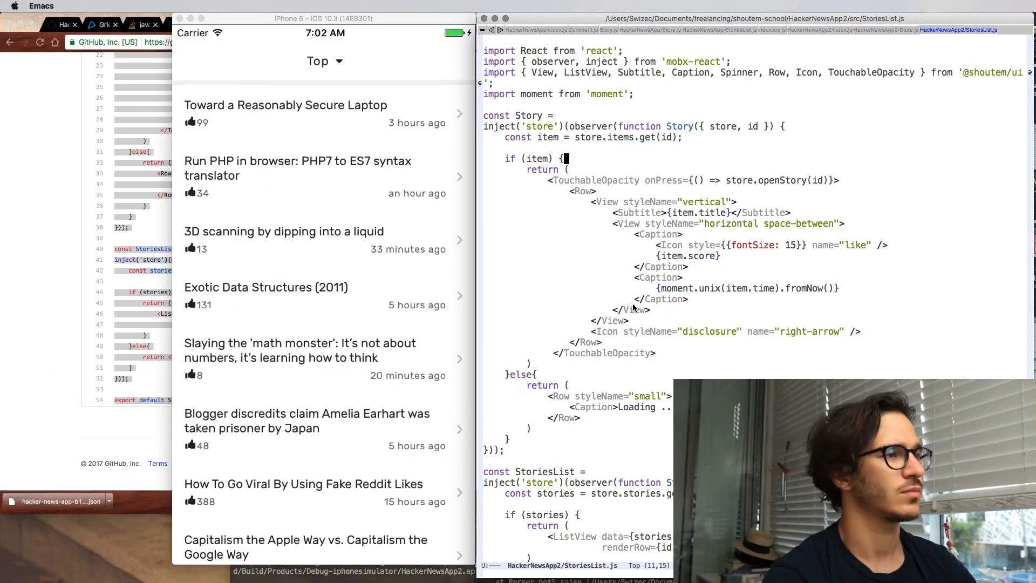
click(324, 61)
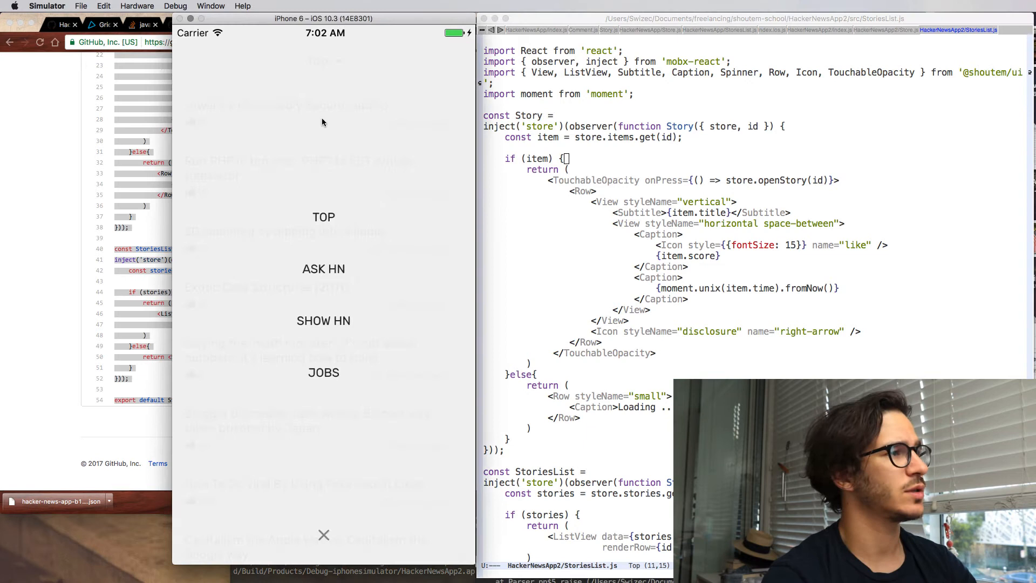
click(323, 268)
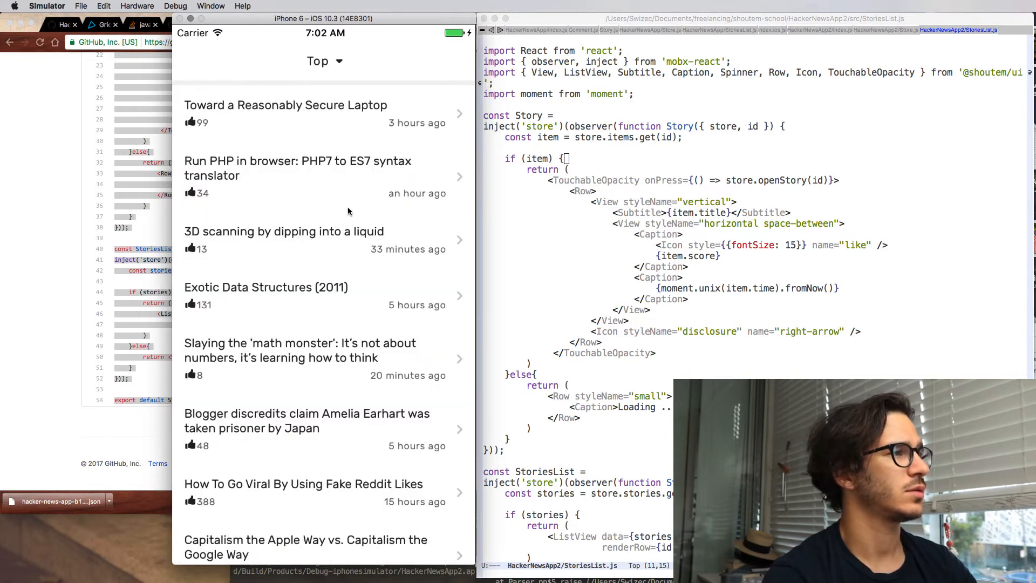
scroll(down, 3)
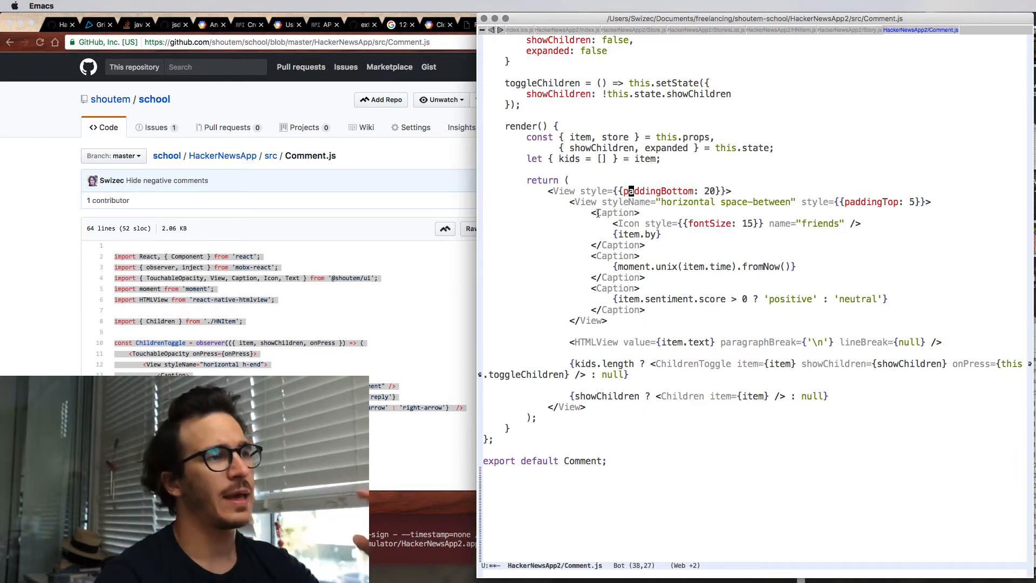
drag(586, 202, 608, 321)
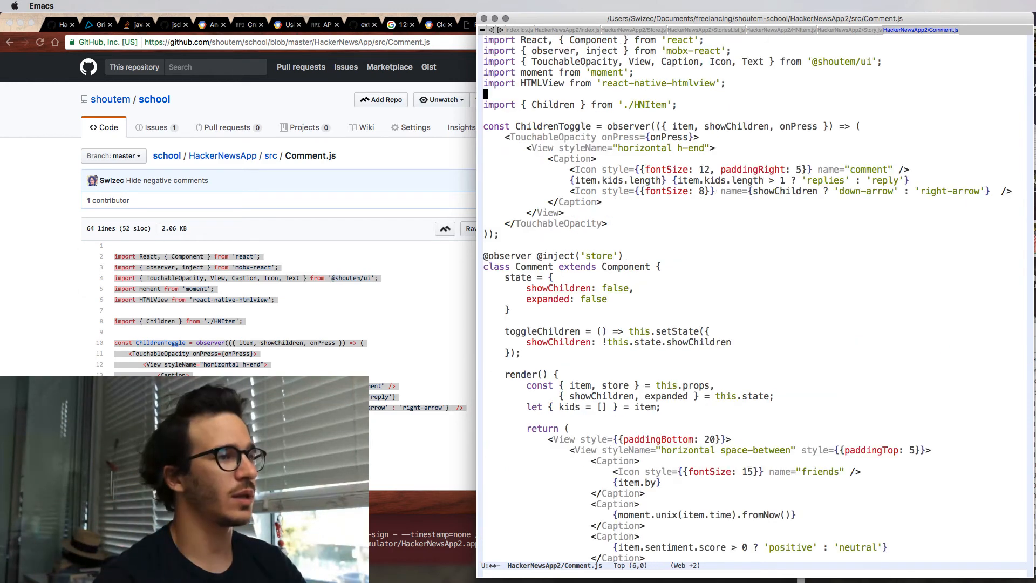
click(568, 147)
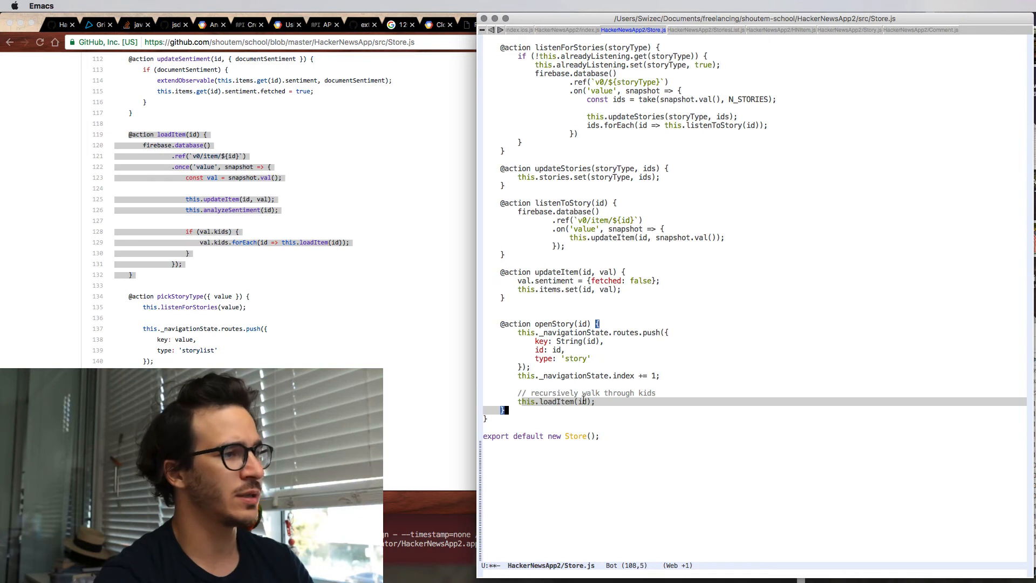
Write the loadItem action in Store.js: fetch the item once, update it, analyze sentiment, load its kids.
scroll(down, 3)
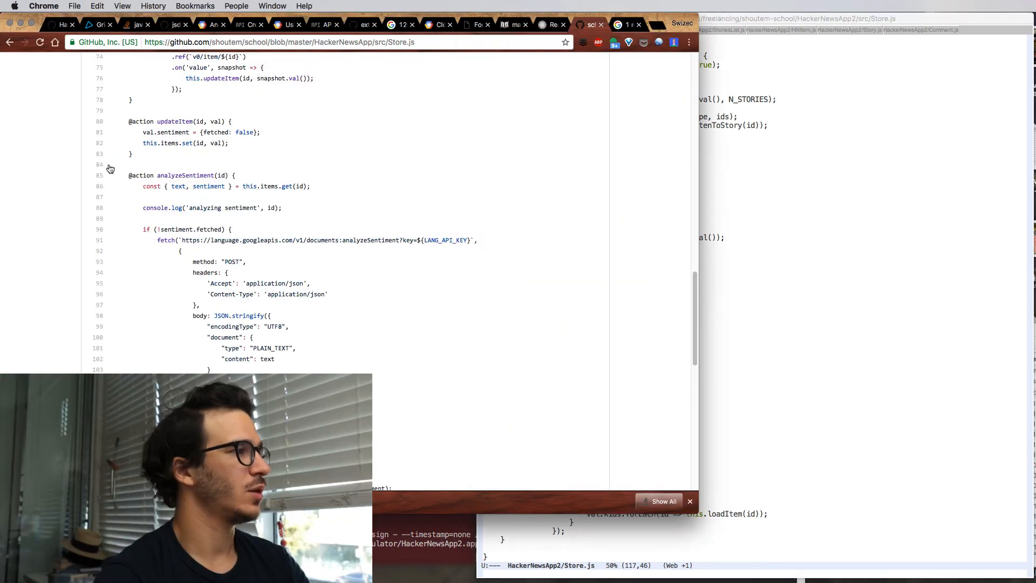
drag(130, 175, 212, 369)
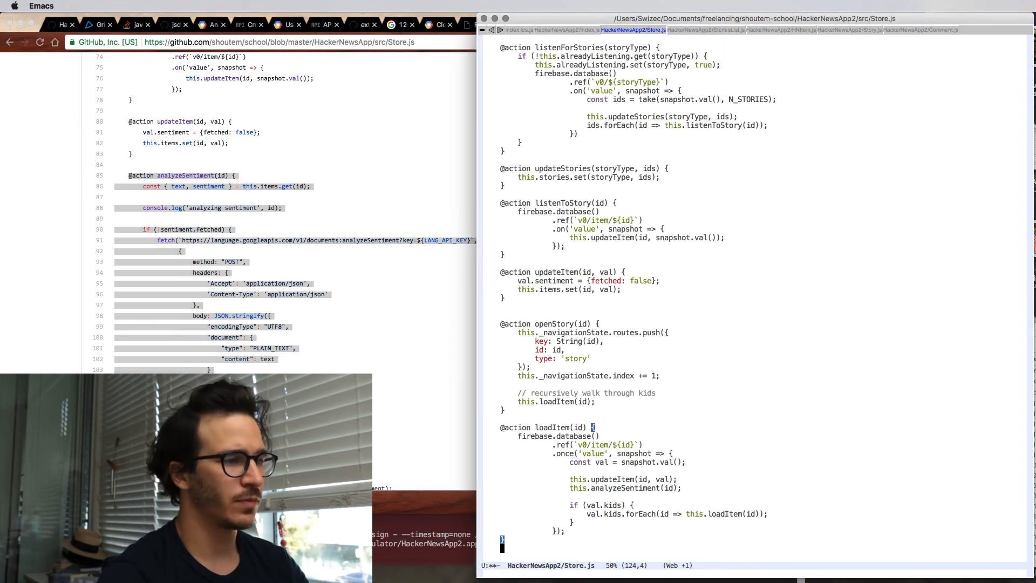
Write analyzeSentiment (POST to Google's language API) and updateSentiment (extendObservable) in Store.js.
scroll(down, 3)
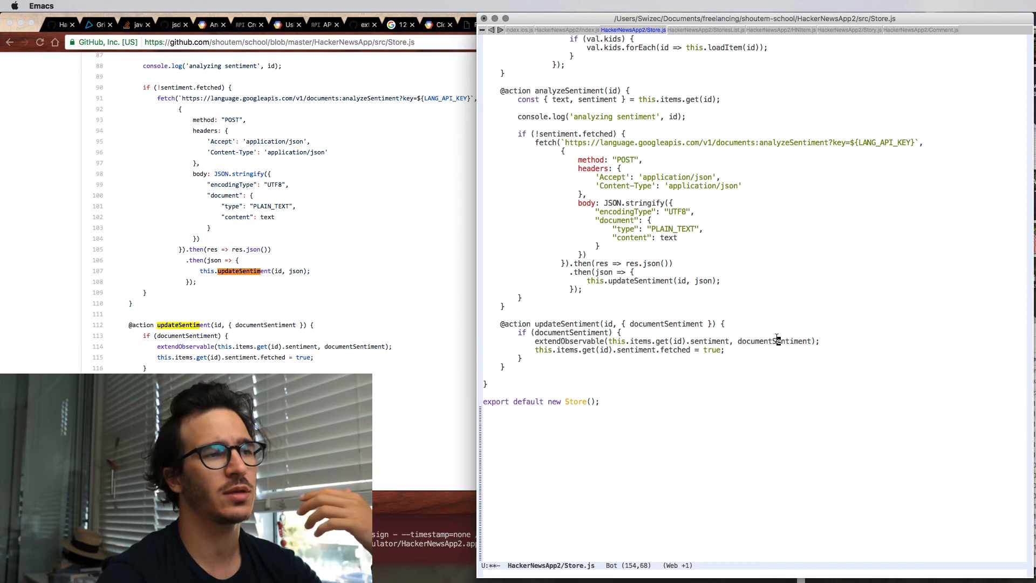
click(725, 350)
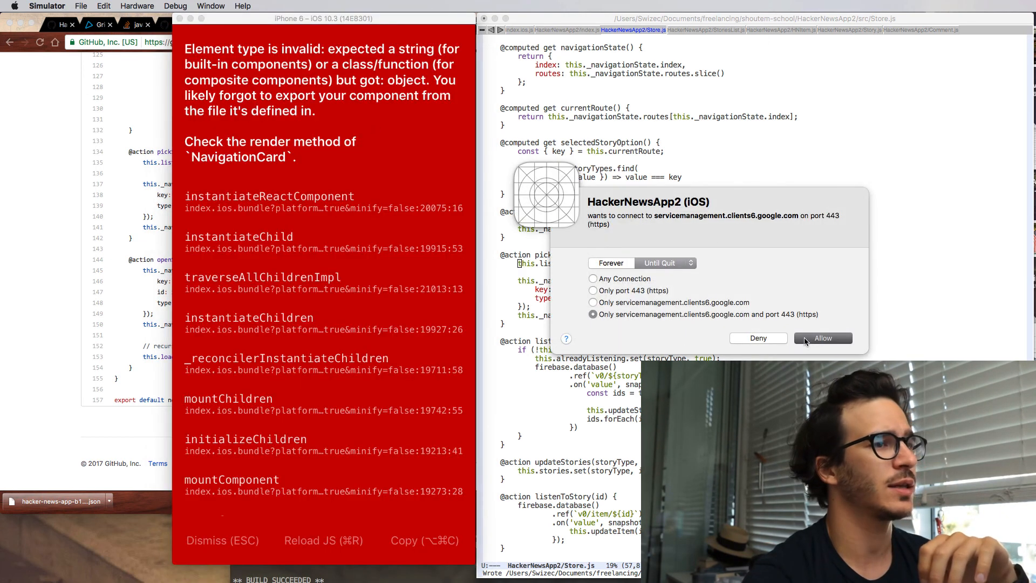
Allow the app's network connection so it can reach Google's servers.
click(822, 337)
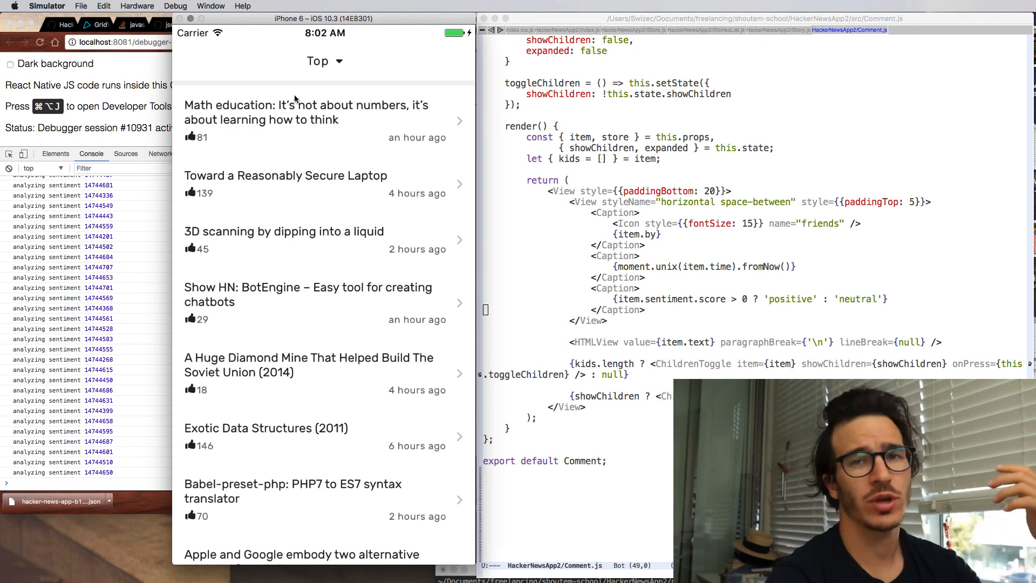
Open the Math education story and scroll through its sentiment-labelled comments and nested replies.
click(306, 112)
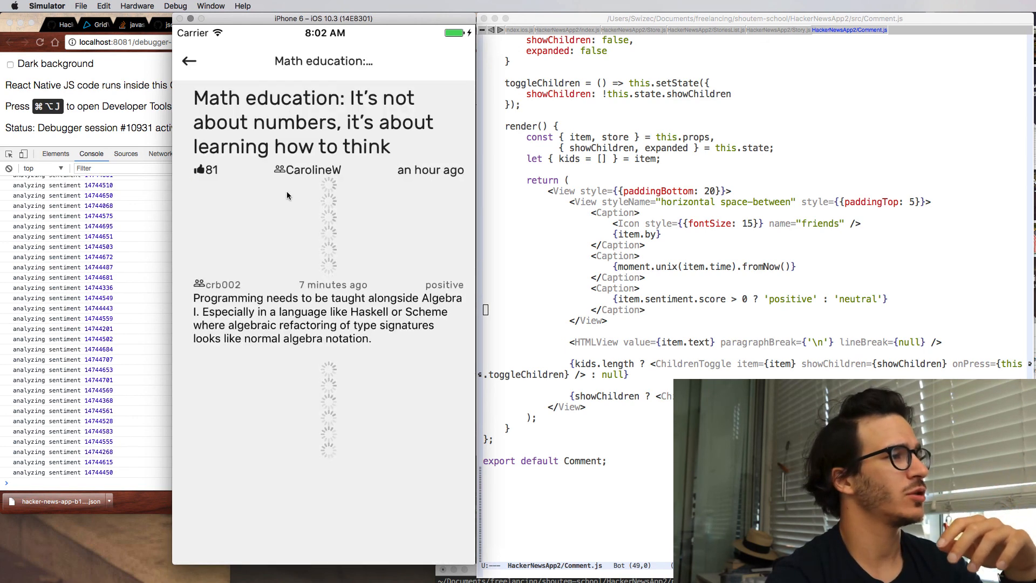
scroll(down, 3)
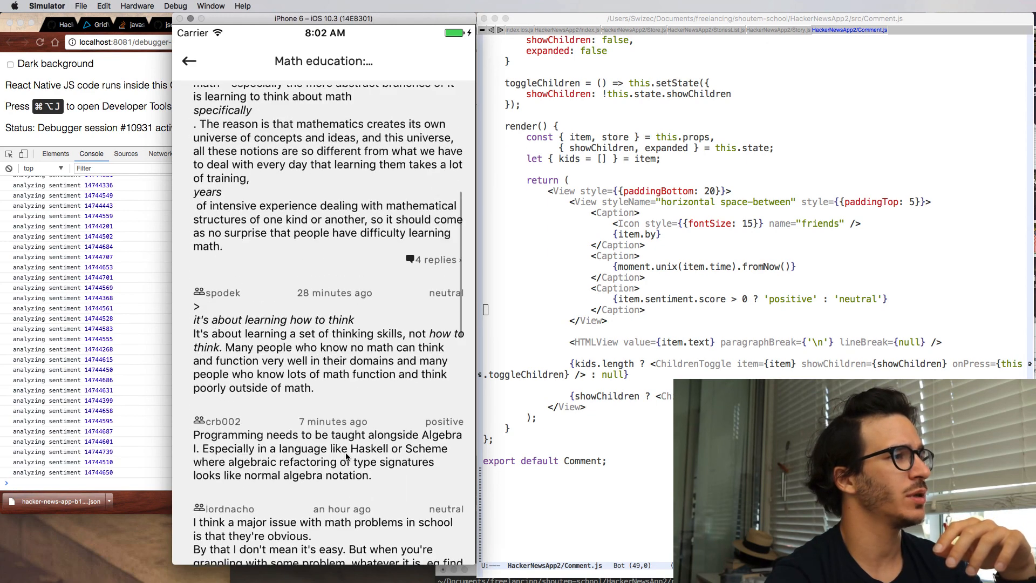
scroll(down, 3)
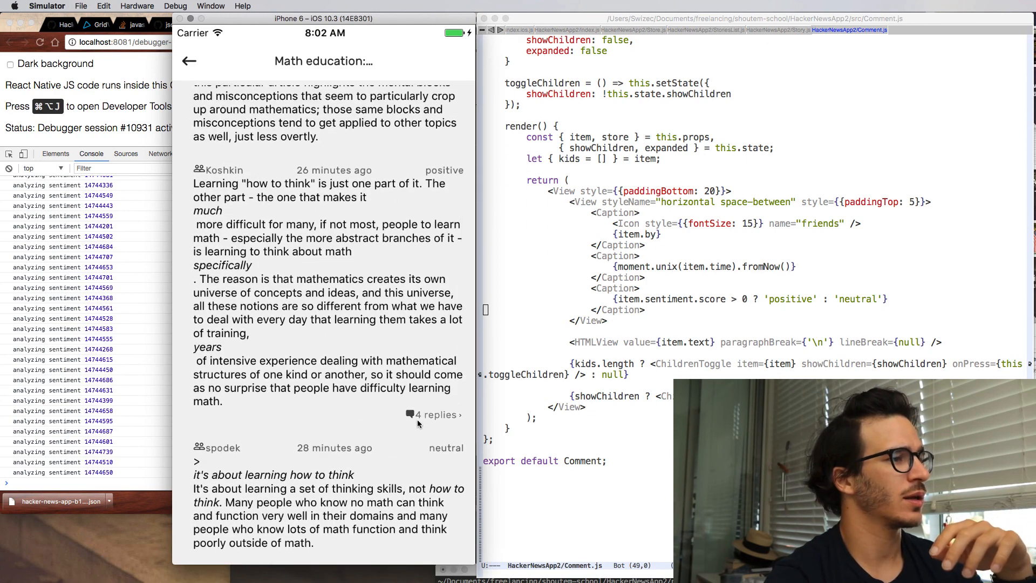
scroll(down, 3)
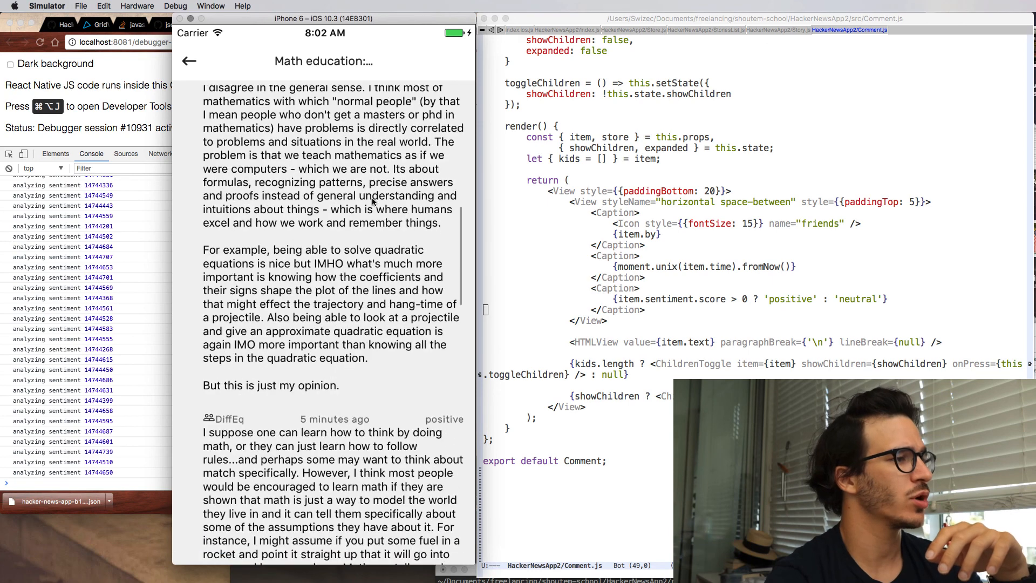
scroll(down, 3)
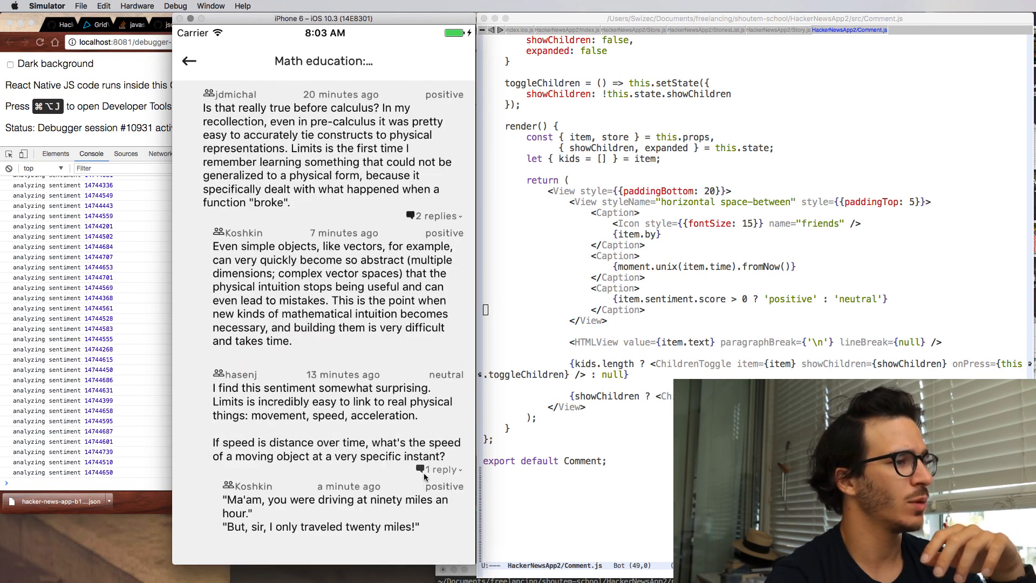
scroll(down, 3)
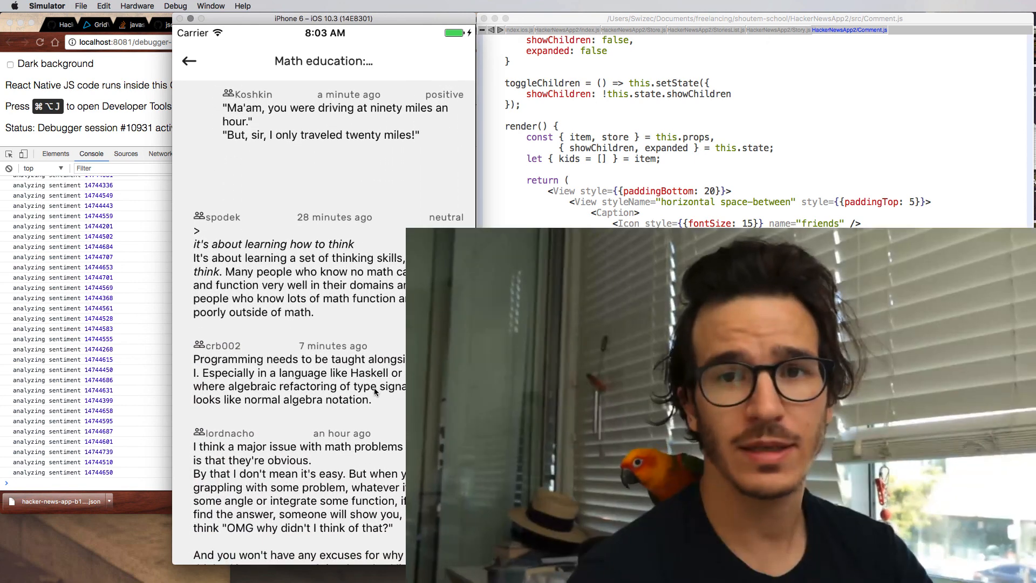
scroll(down, 3)
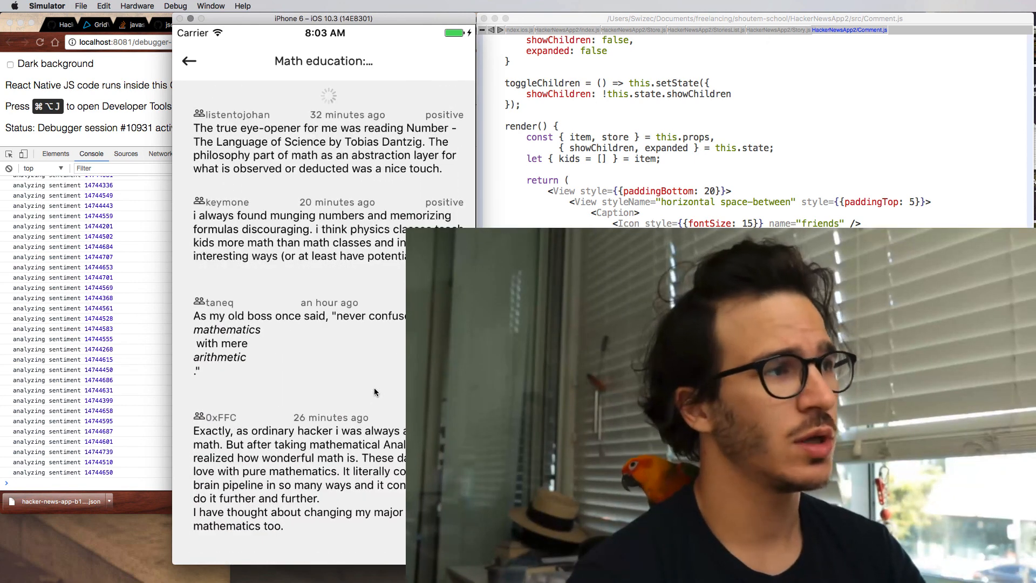